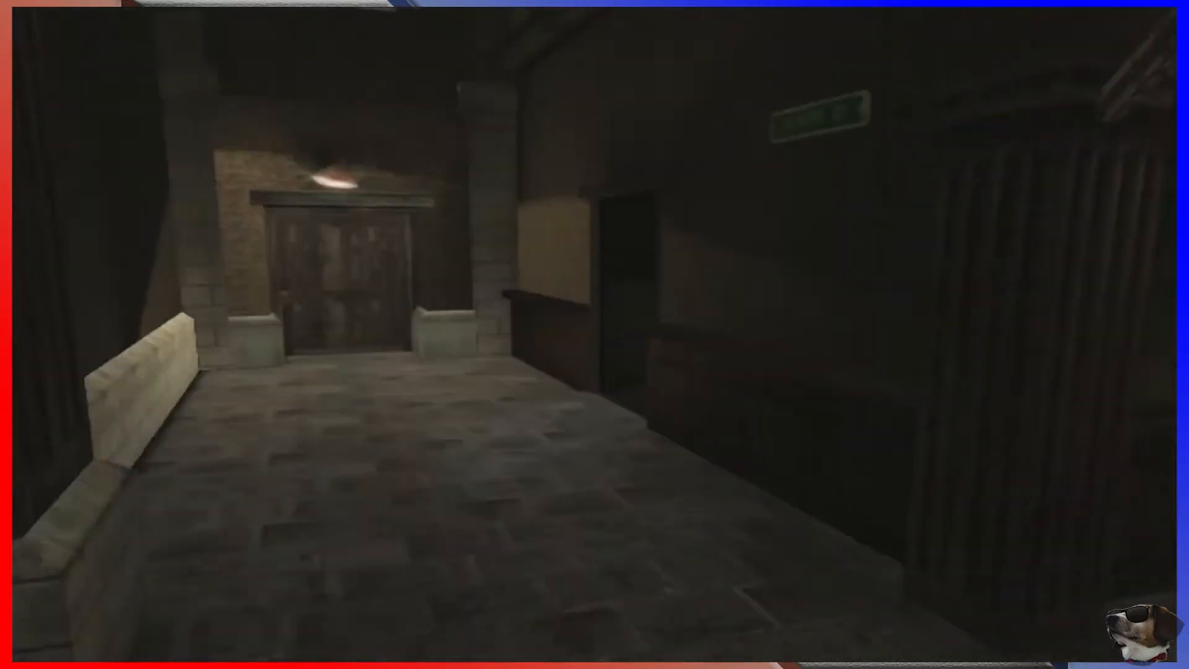
mouse_move(595, 334)
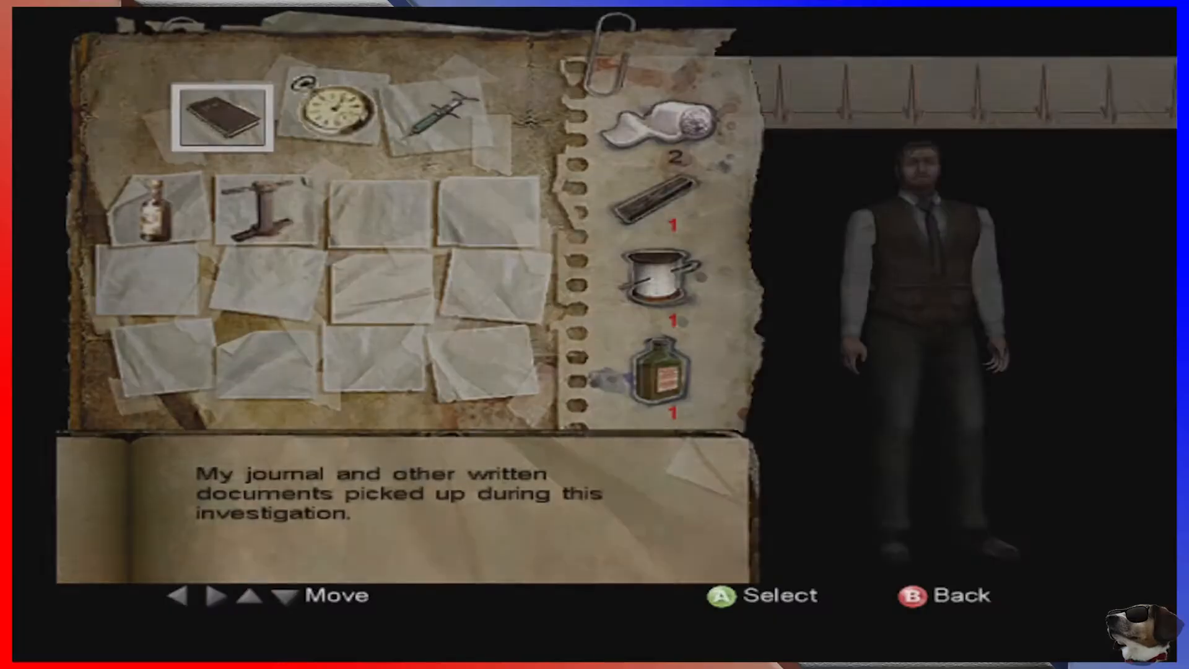
Close the inventory screen to return to the dark building.
key("B")
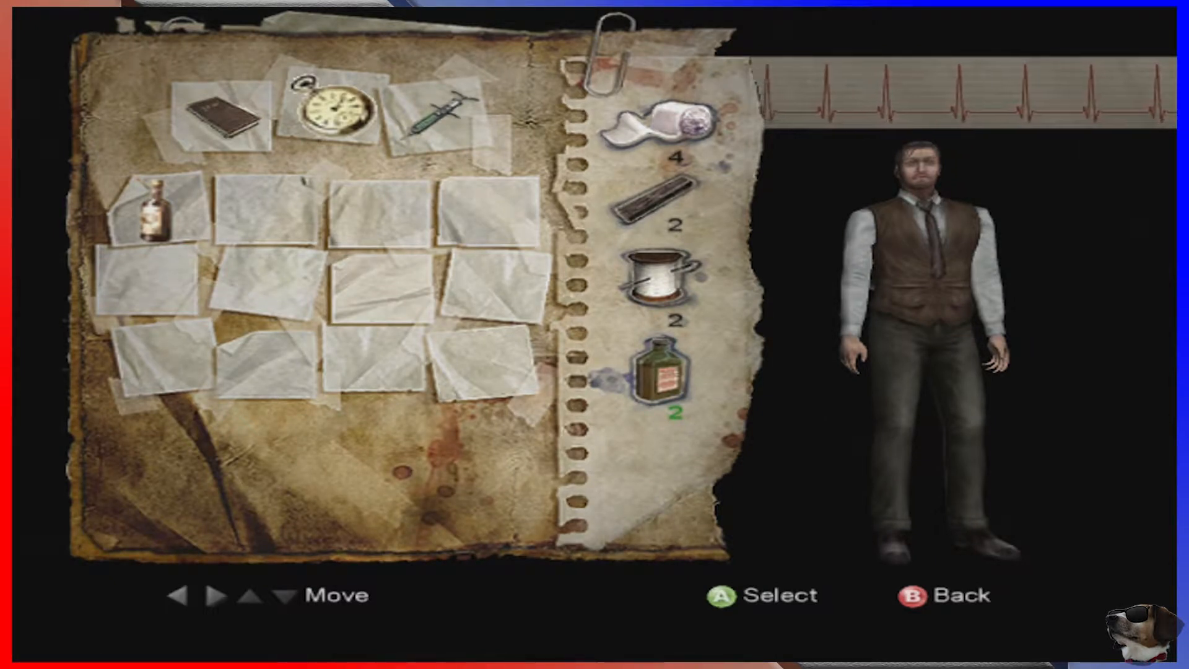
Select the morphine syringe slot in the inventory to read its description.
left_click(429, 113)
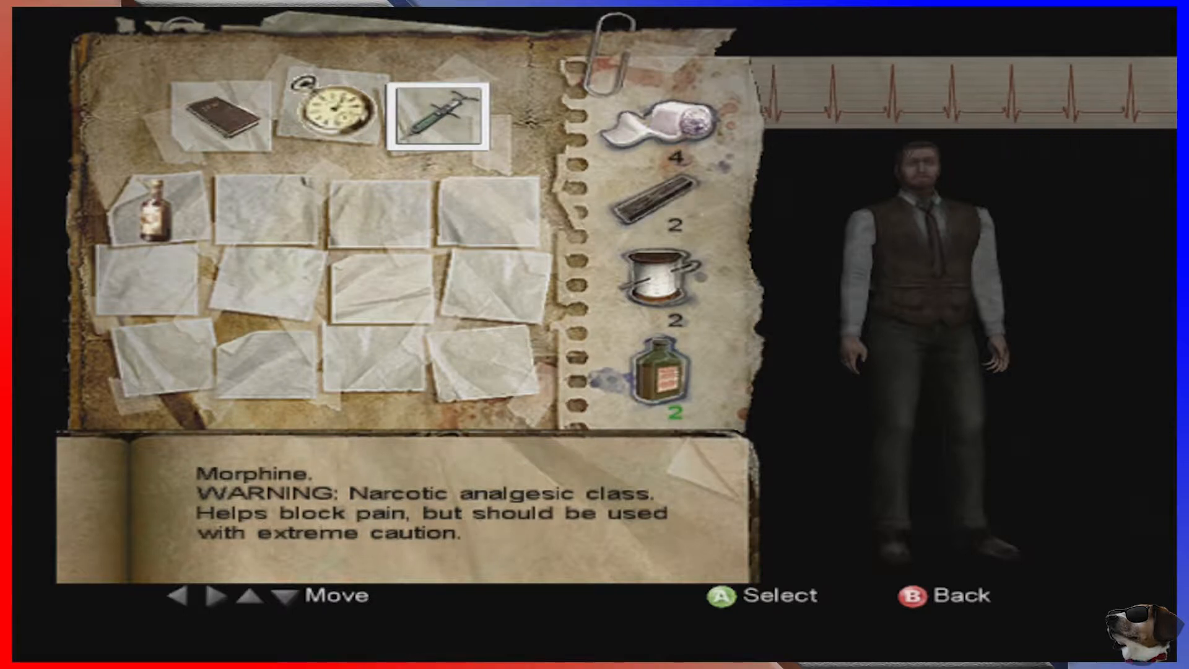
key("b")
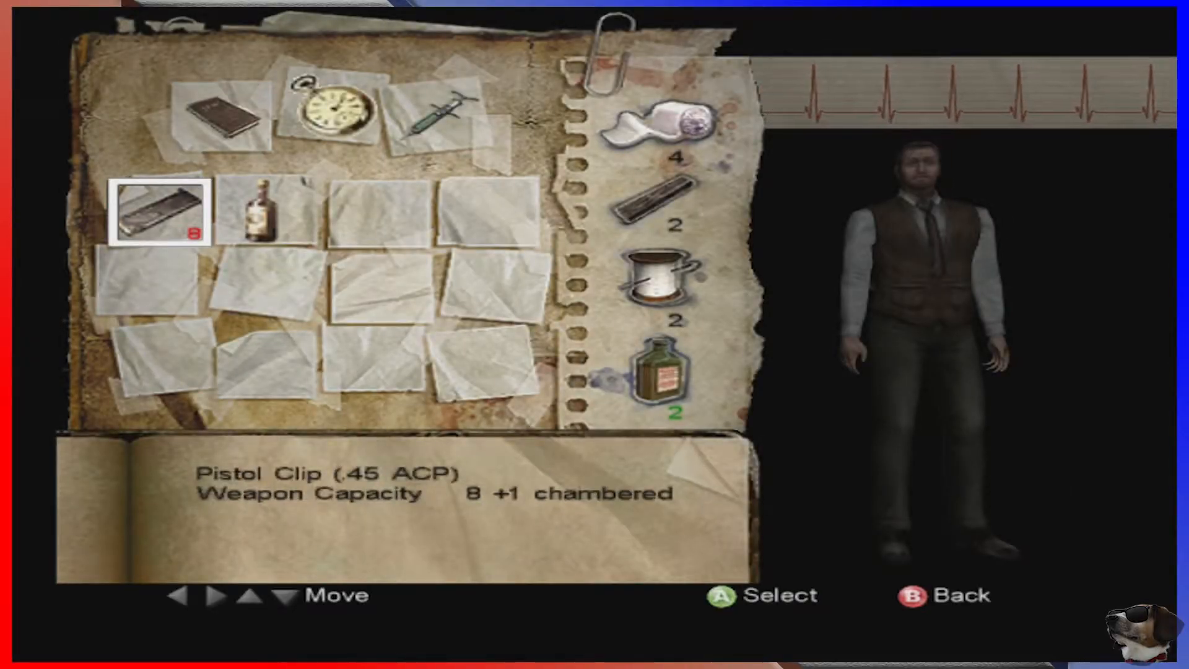
Leave the inventory view to resume walking from the office desk.
key("b")
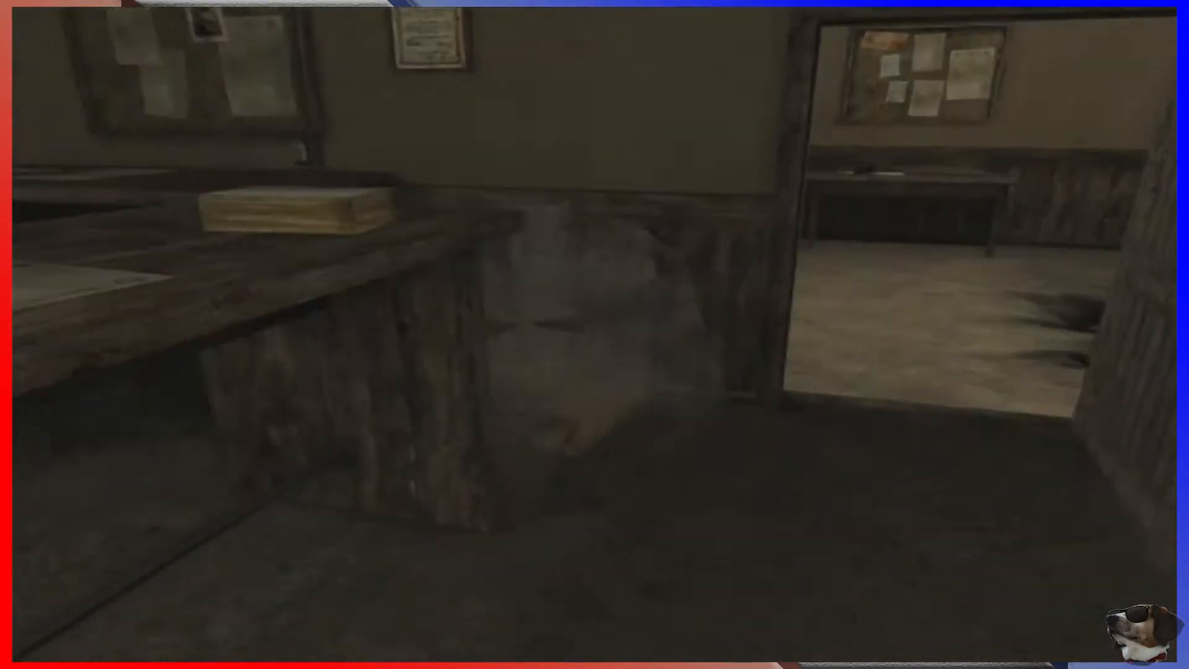
mouse_move(595, 334)
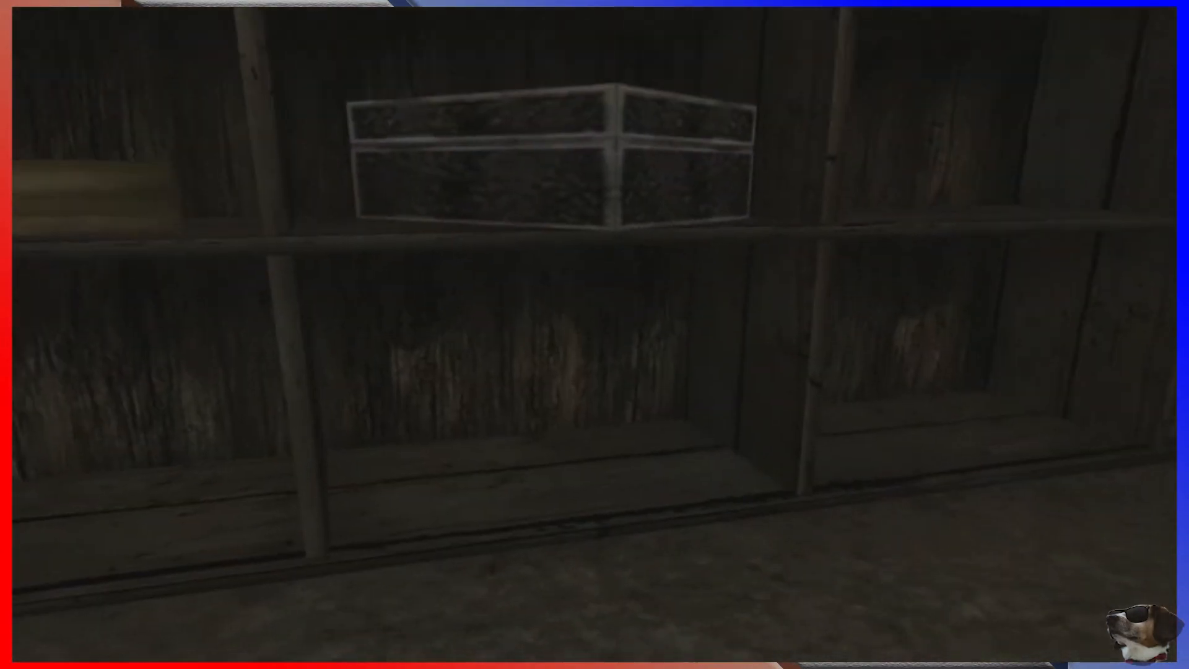
left_click(554, 159)
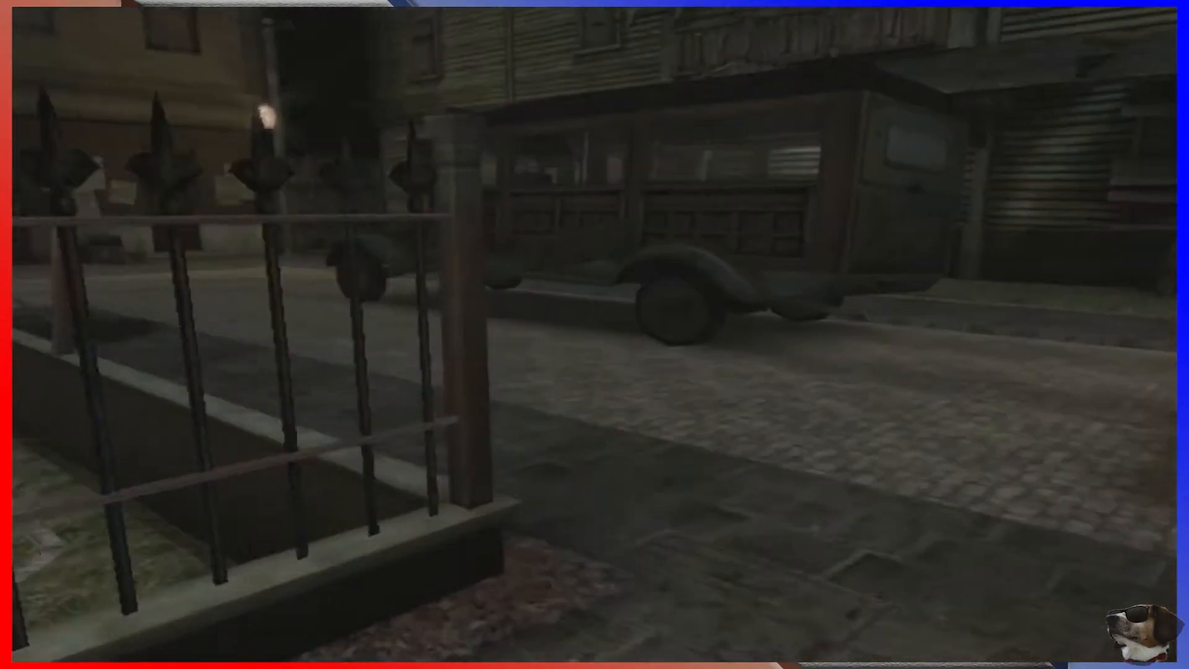
mouse_move(594, 334)
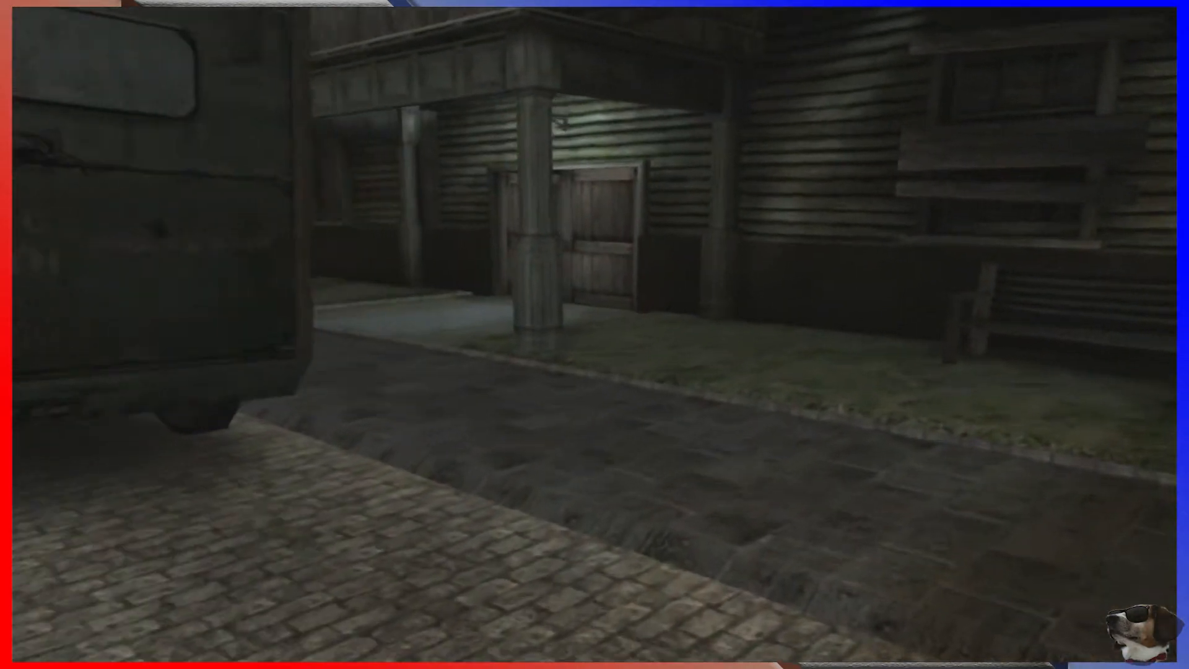